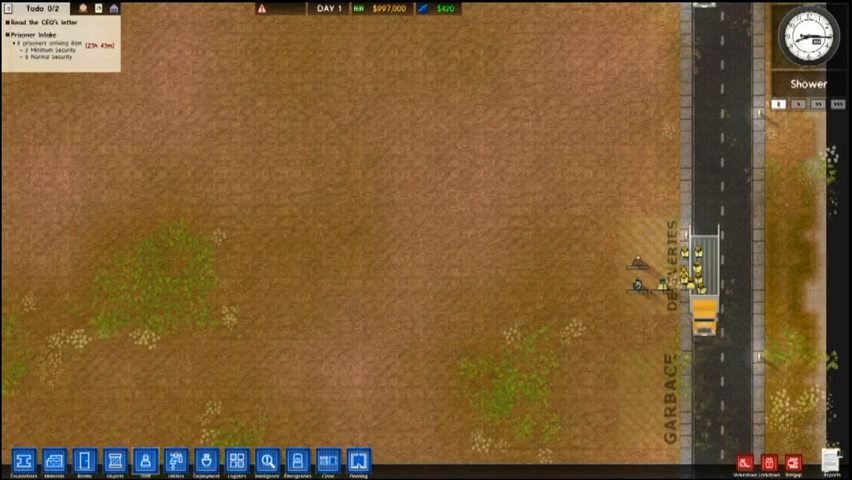
mouse_move(512, 272)
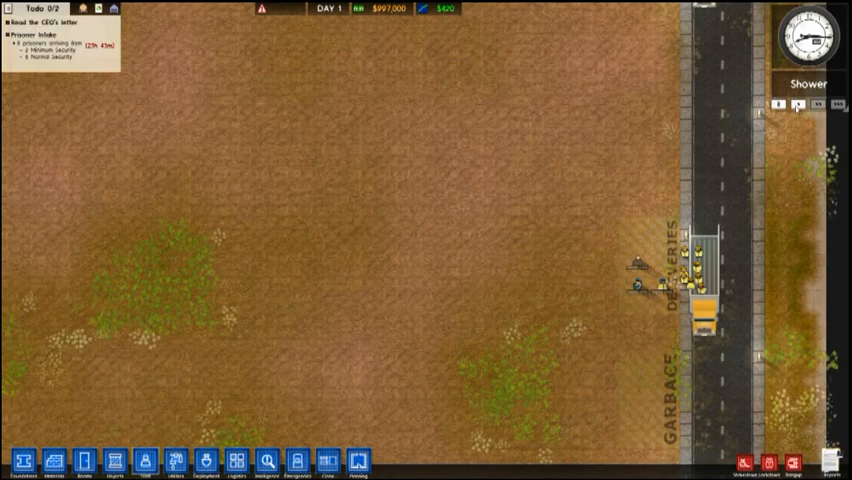
mouse_move(176, 460)
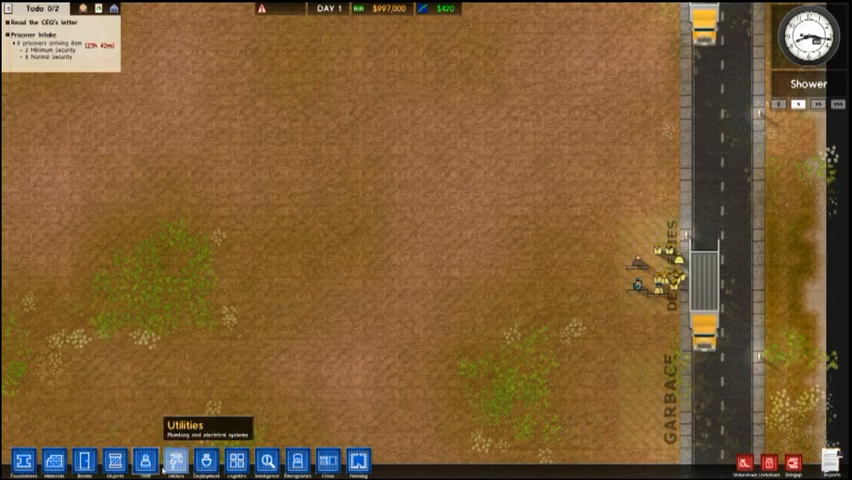
Step: Place a Power Station from Utilities and ring it with Capacitors on every side
click(174, 460)
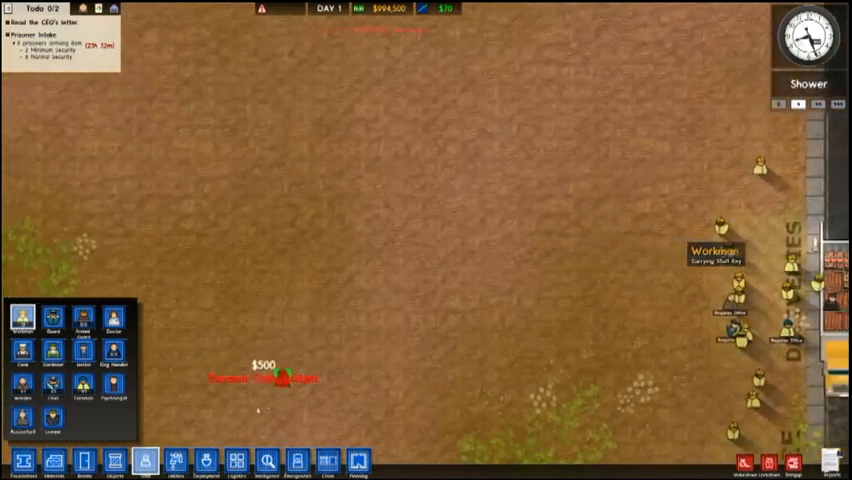
click(174, 460)
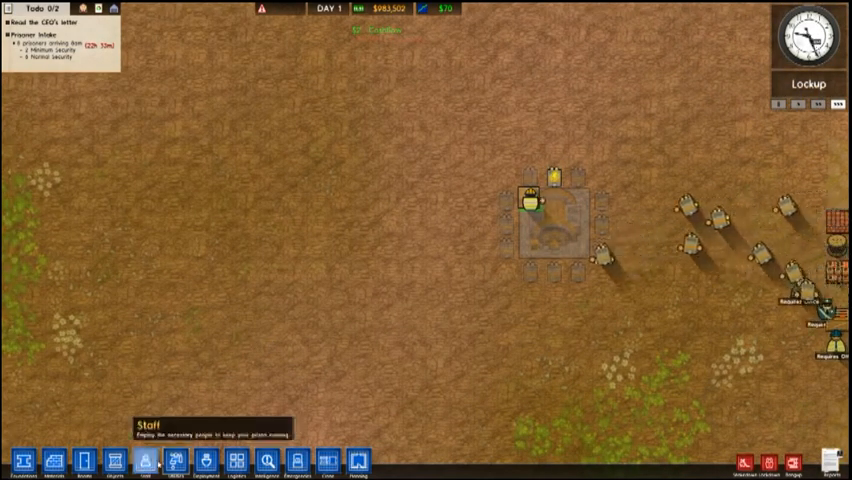
click(174, 460)
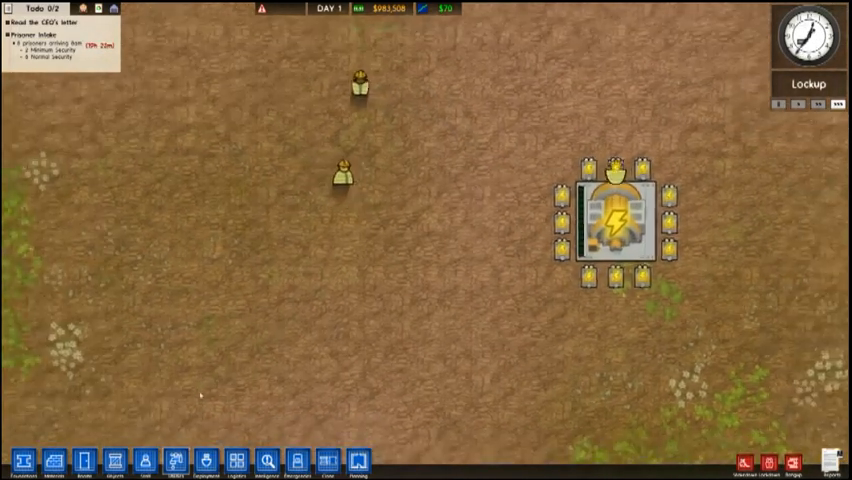
Step: Place a Water Pump Station plus two Power Switches, each with a Status Light beside it
click(176, 460)
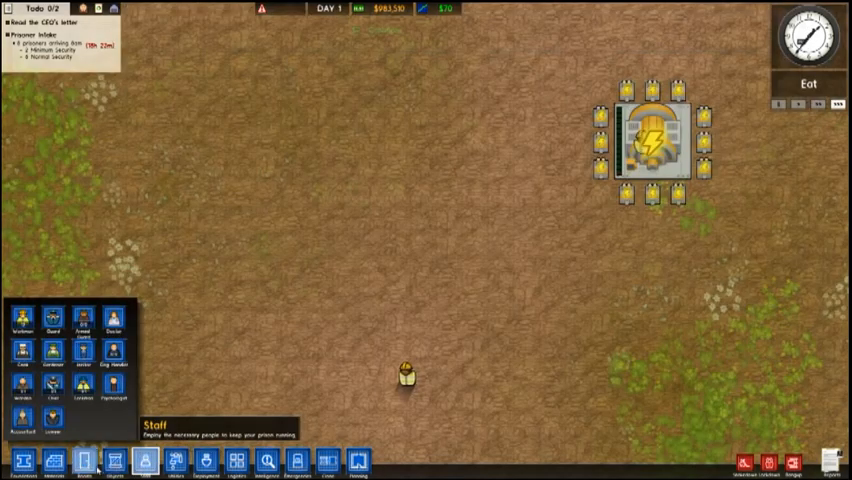
click(104, 460)
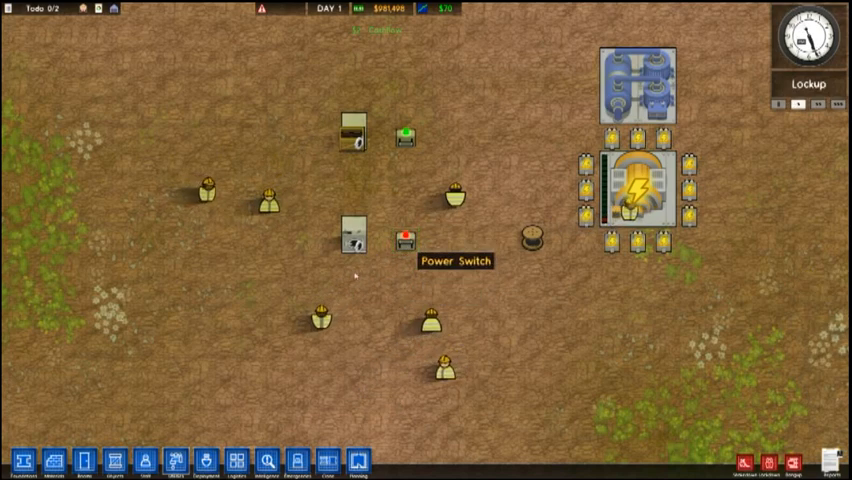
mouse_move(400, 242)
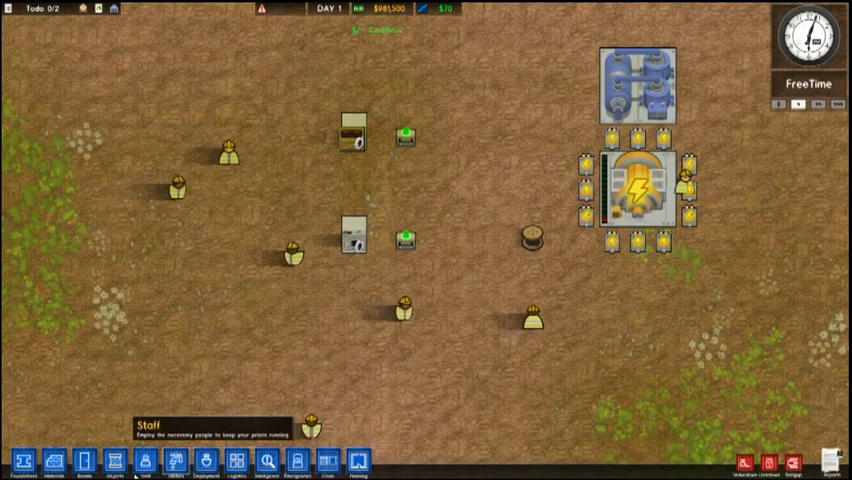
Step: Drag Electrical Cable from the power station to the switches and add another Power Switch on it
click(178, 460)
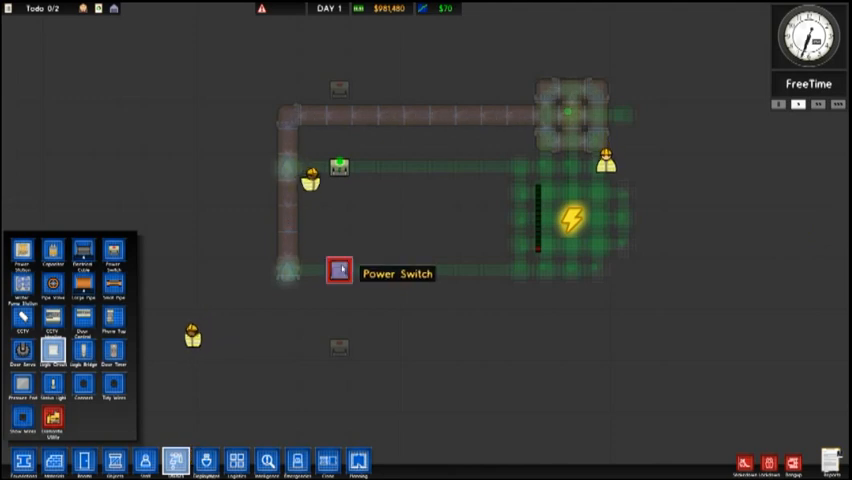
click(340, 270)
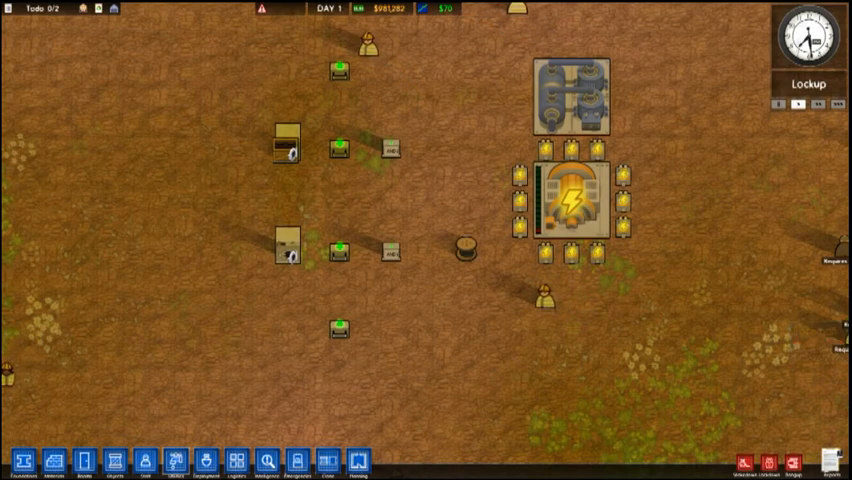
Step: Select the Power Switch object from Utilities, ready to place around the laundry area
click(116, 466)
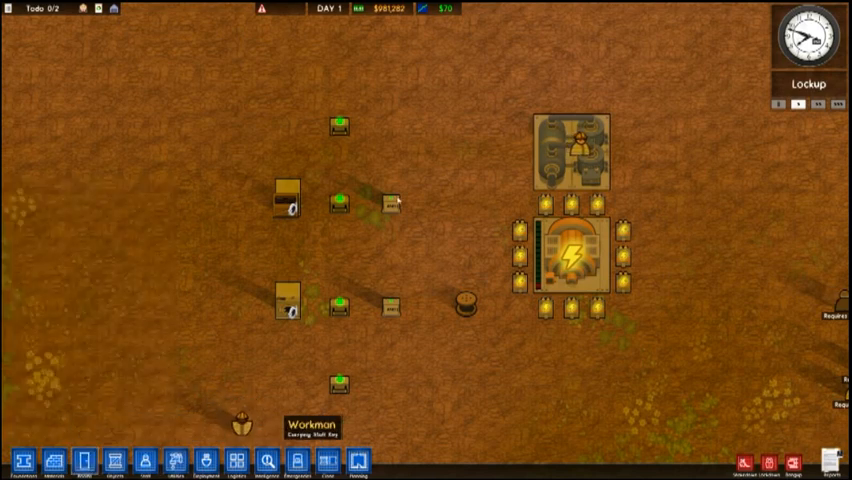
mouse_move(338, 130)
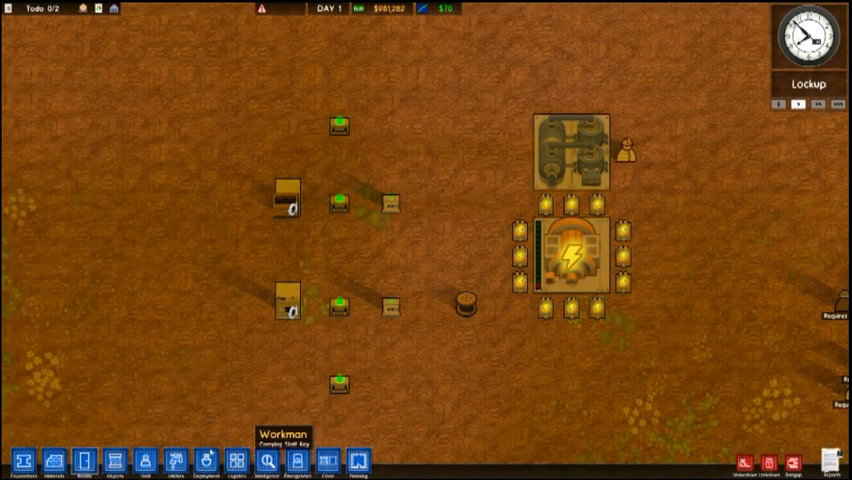
click(80, 460)
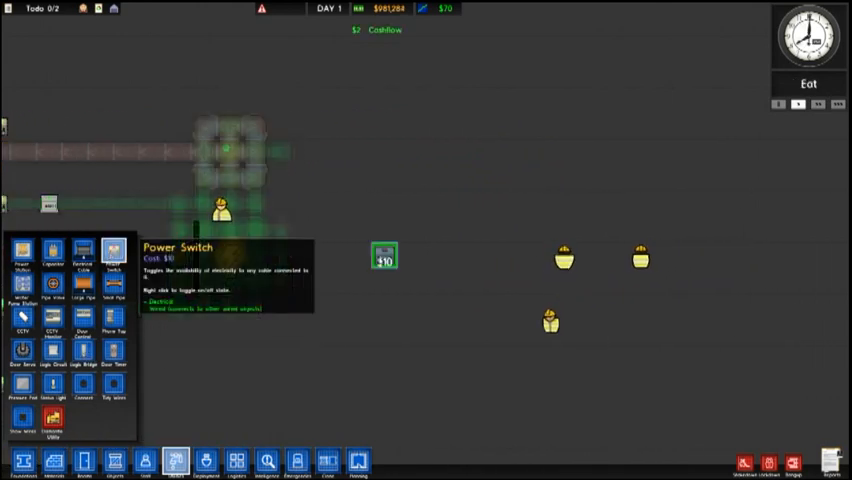
Step: Drag cable runs from the power station along the corridors to both laundry rooms
click(384, 256)
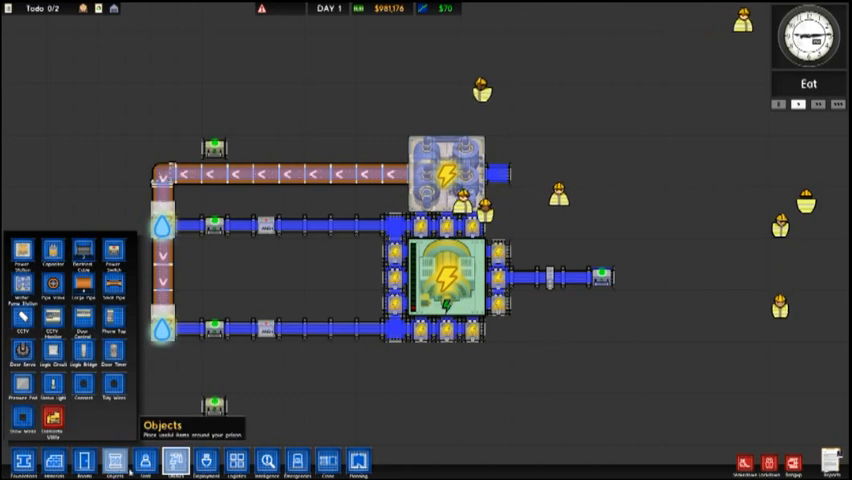
Step: Place a Power Switch with a Status Light beside each laundry room
click(152, 464)
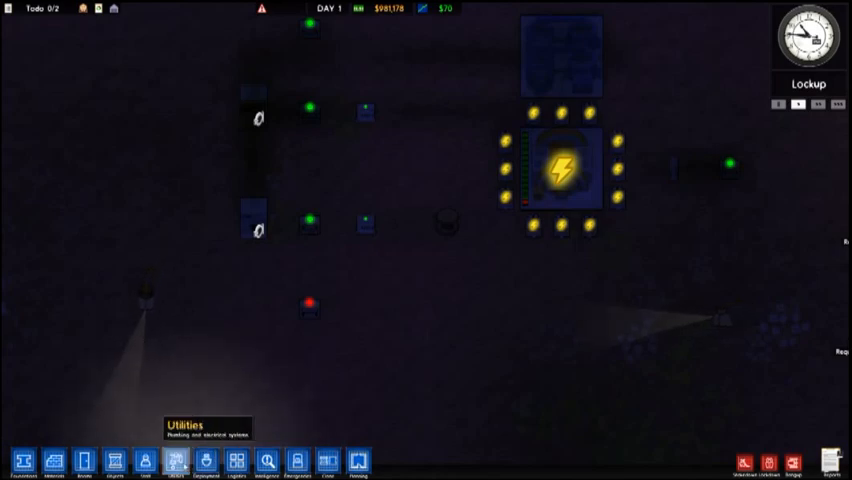
Step: Wire each laundry power switch to its status light with a logic connection
click(176, 460)
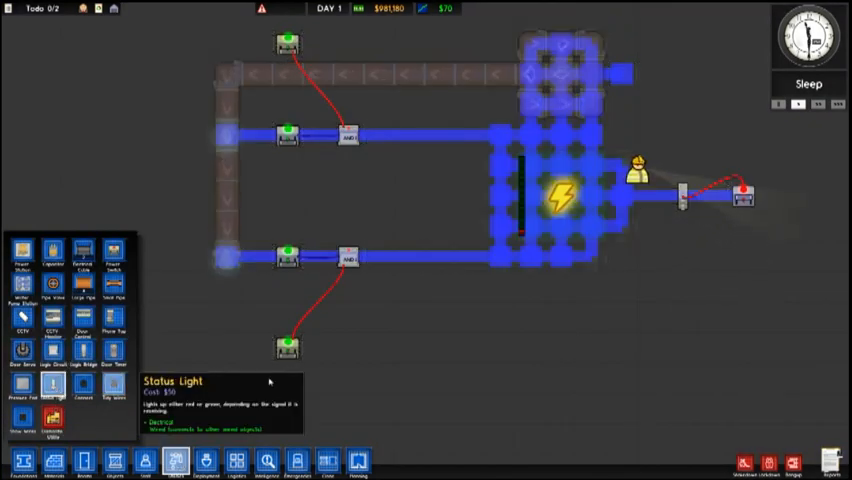
Step: Place a master override Power Switch and Status Light below the rooms, wired into both circuits
click(288, 224)
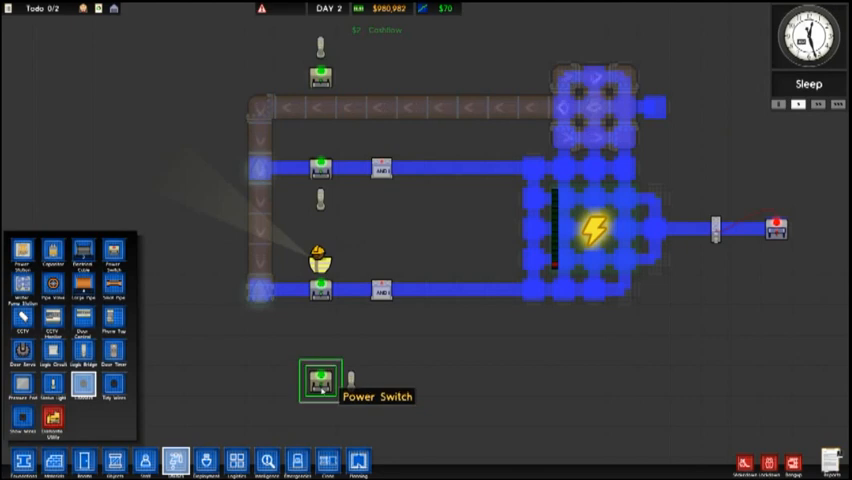
mouse_move(344, 388)
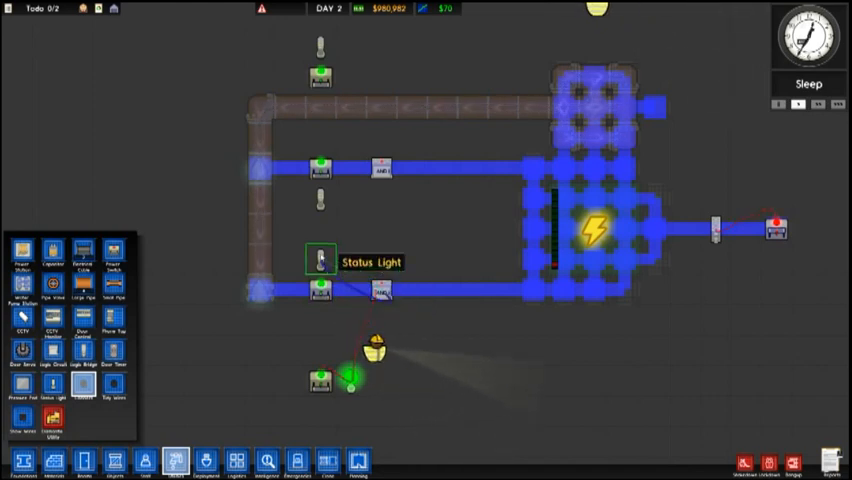
mouse_move(318, 290)
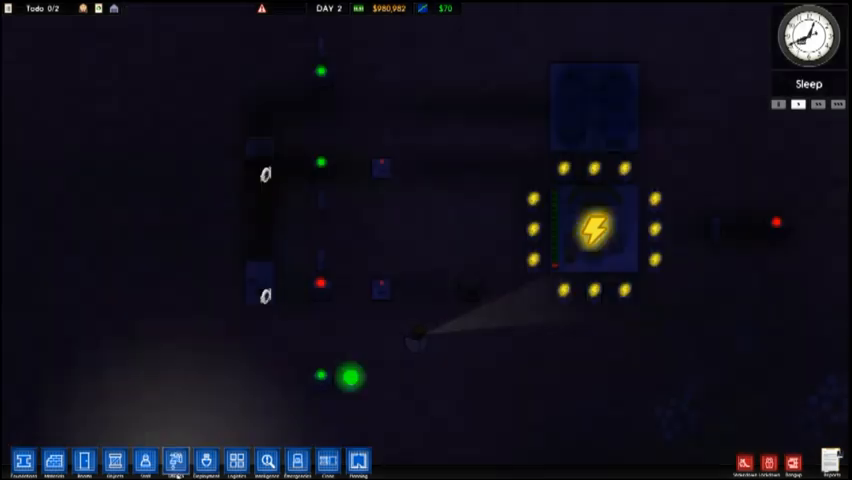
mouse_move(320, 296)
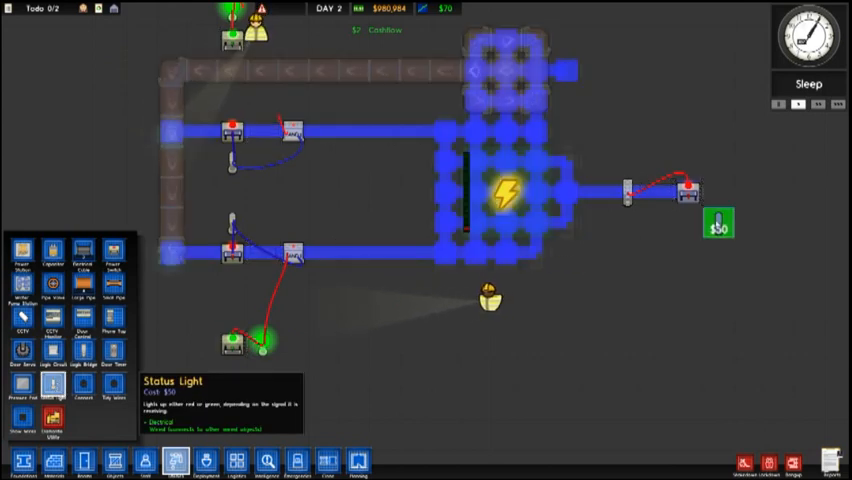
Step: Place a Power Switch with a Status Light east of the power station for door controls
click(716, 224)
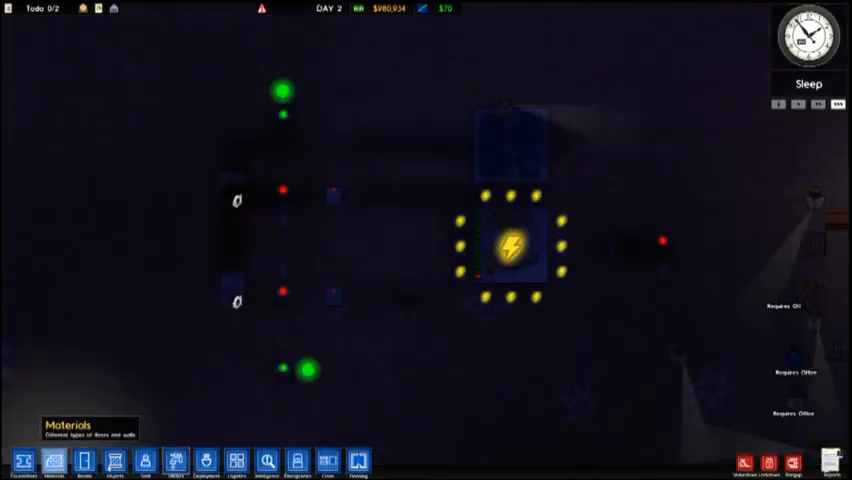
click(176, 460)
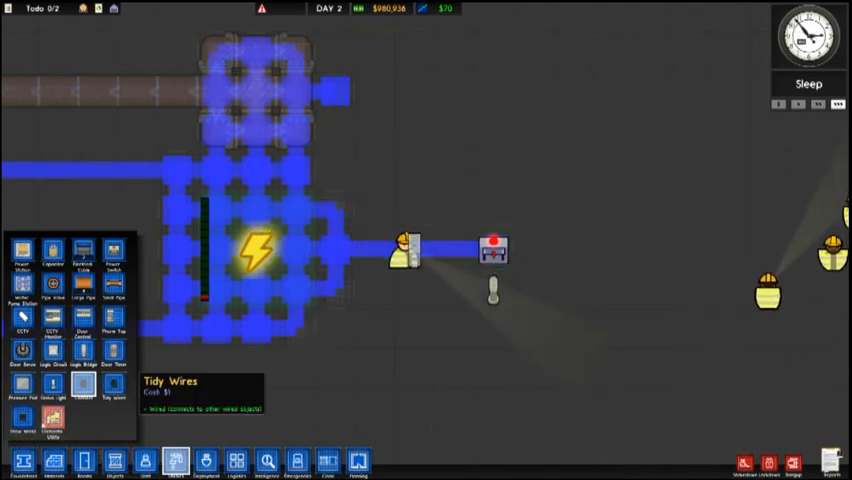
Step: Toggle the master Power Switch so both laundry status lights turn from green to red
click(492, 252)
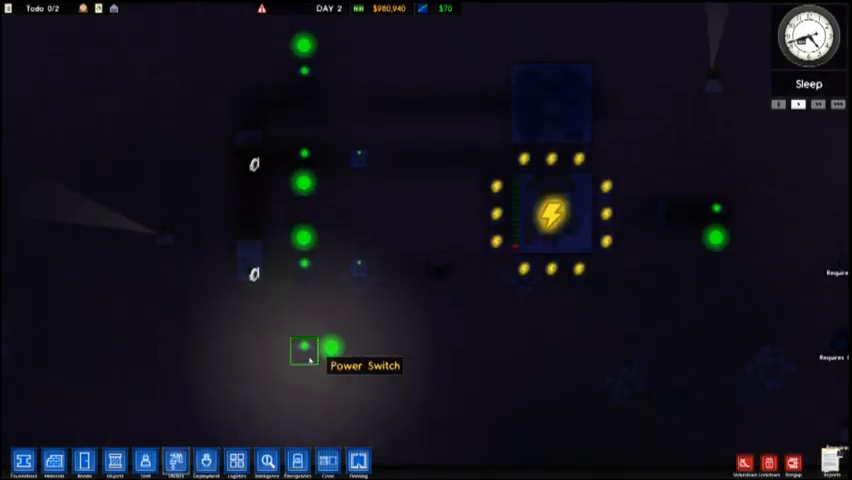
click(304, 348)
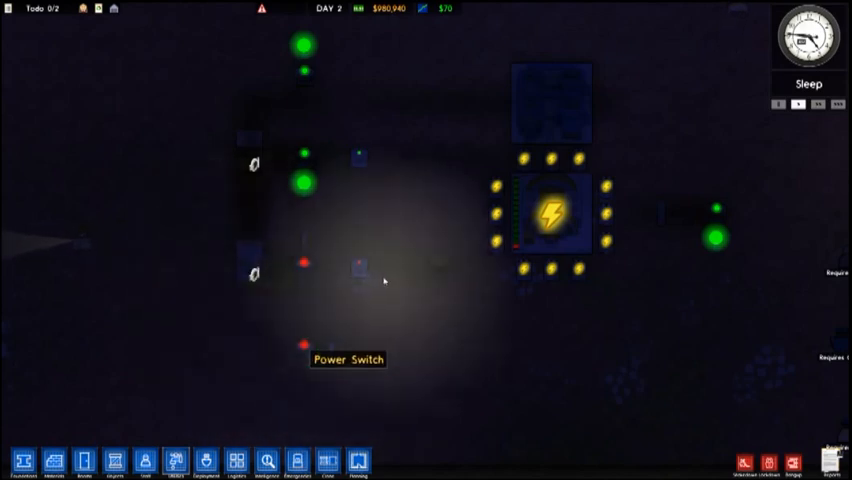
mouse_move(358, 272)
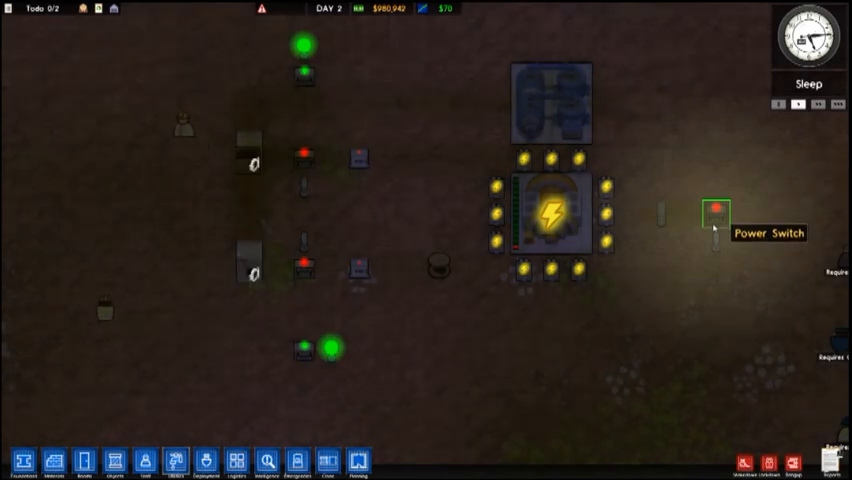
click(712, 208)
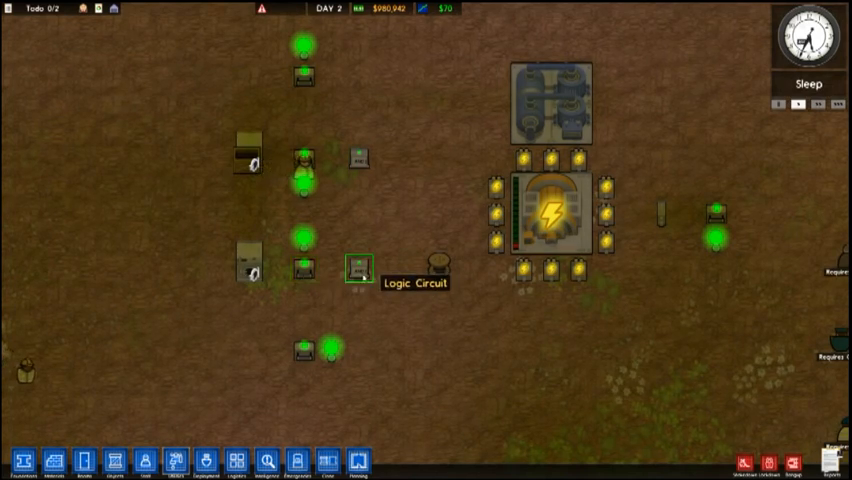
mouse_move(298, 270)
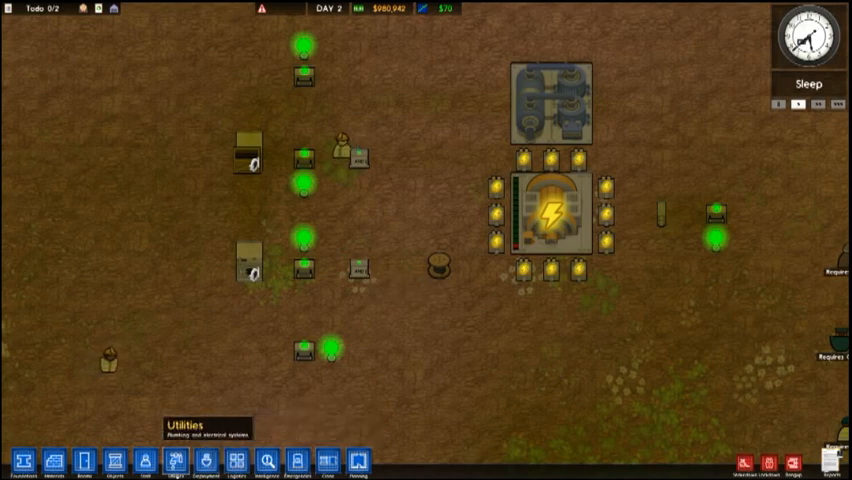
click(176, 460)
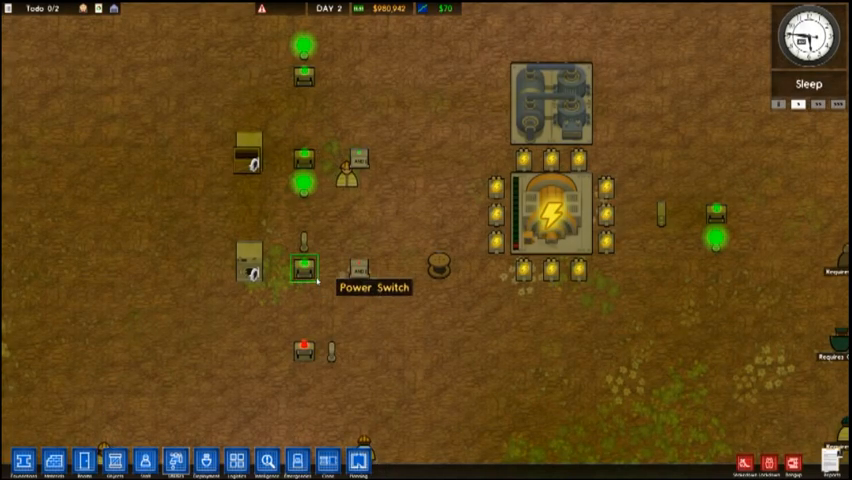
click(174, 460)
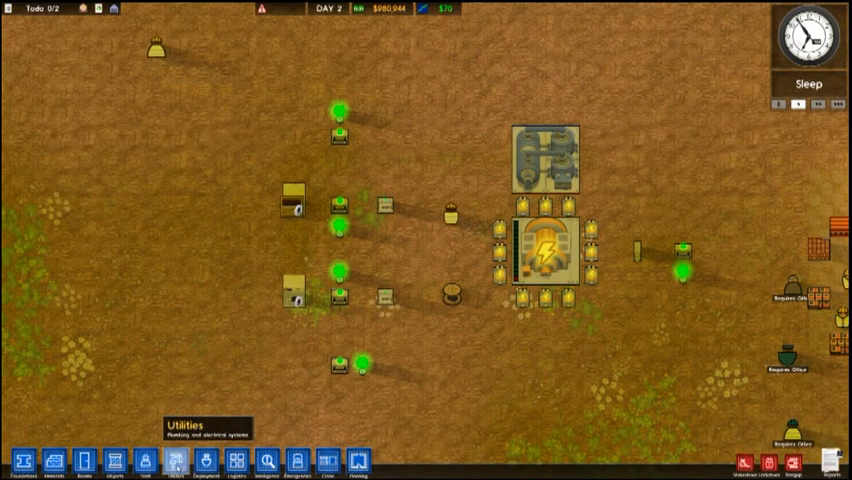
Step: Place a Door Control System on the ground just below the power station
click(174, 460)
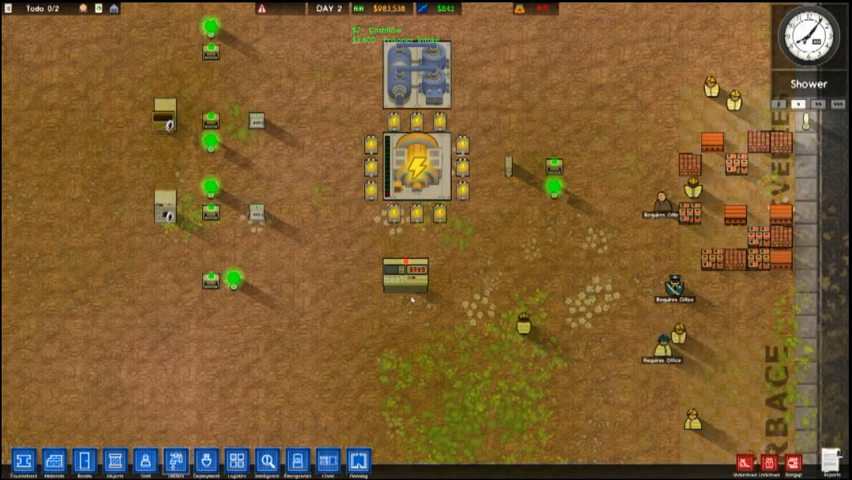
mouse_move(404, 276)
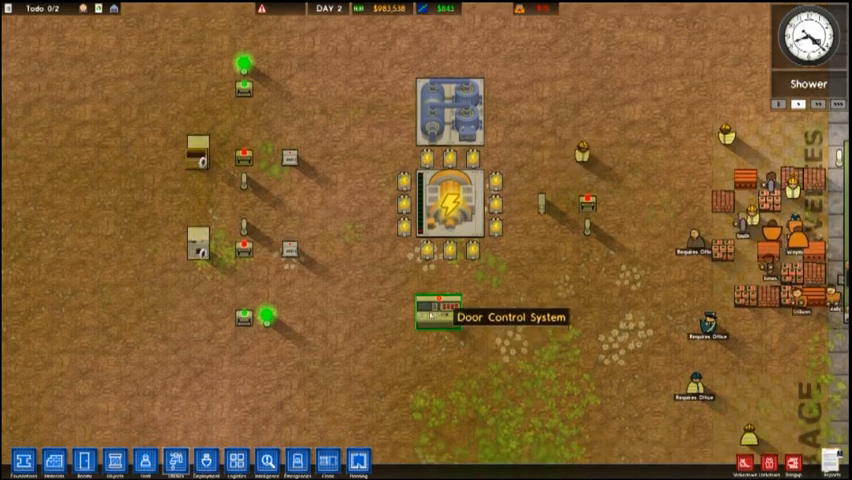
Step: Show the Utilities wiring overlay with power cables and red switch-light-circuit connections
click(176, 460)
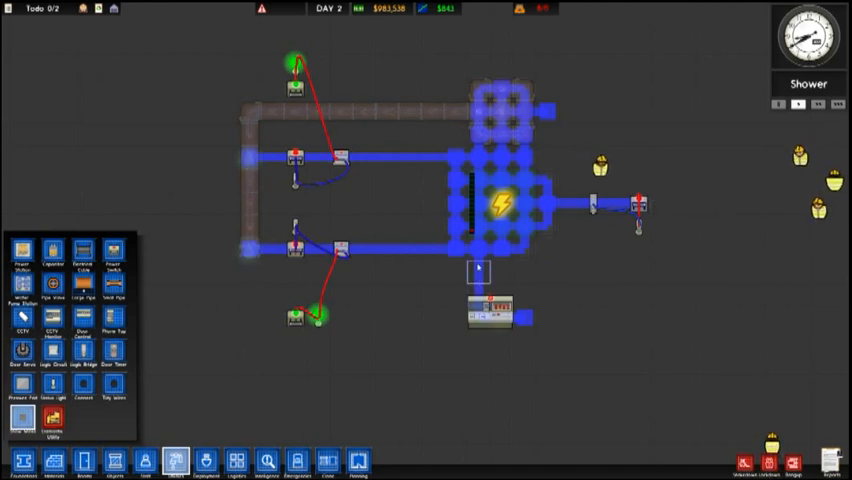
mouse_move(490, 312)
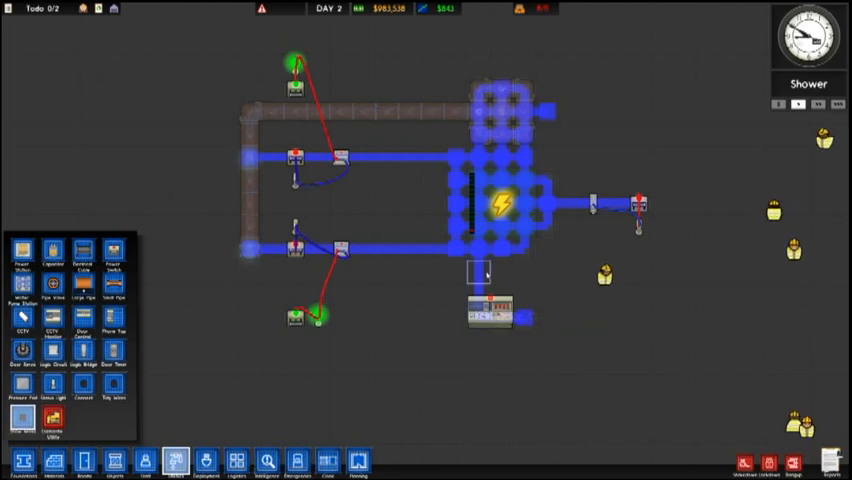
mouse_move(344, 156)
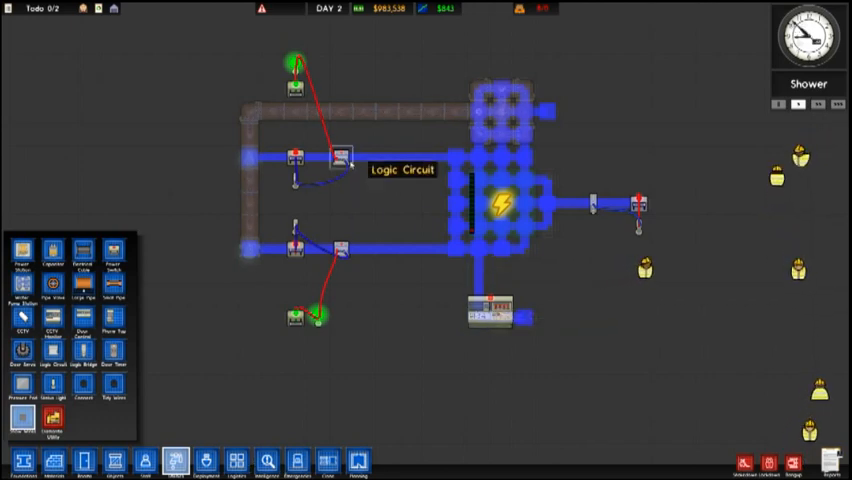